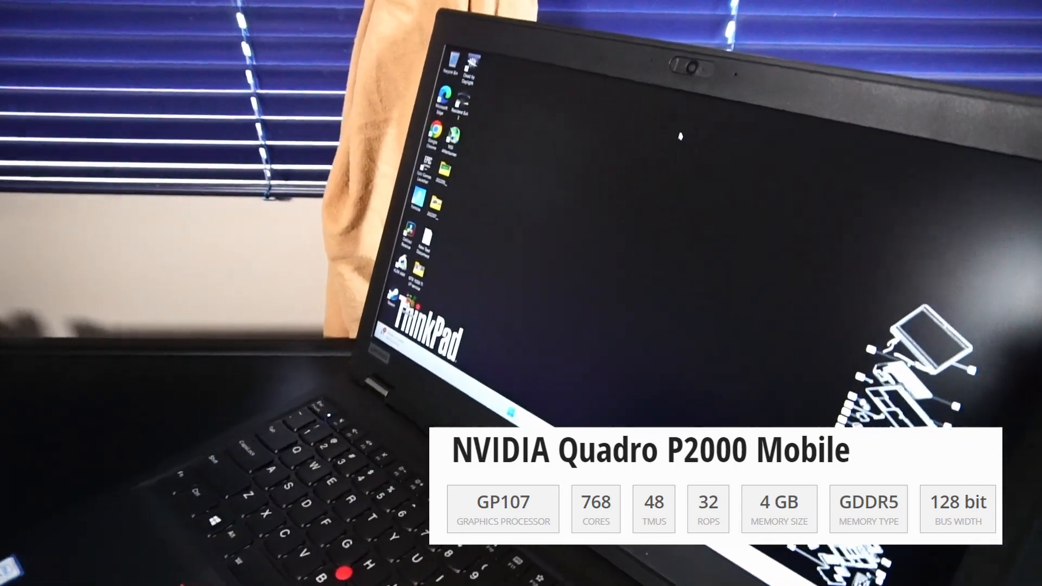
- Bring up Task Manager to watch CPU load while Timeline 1 renders to Untitled.mp4
scroll("down", 3)
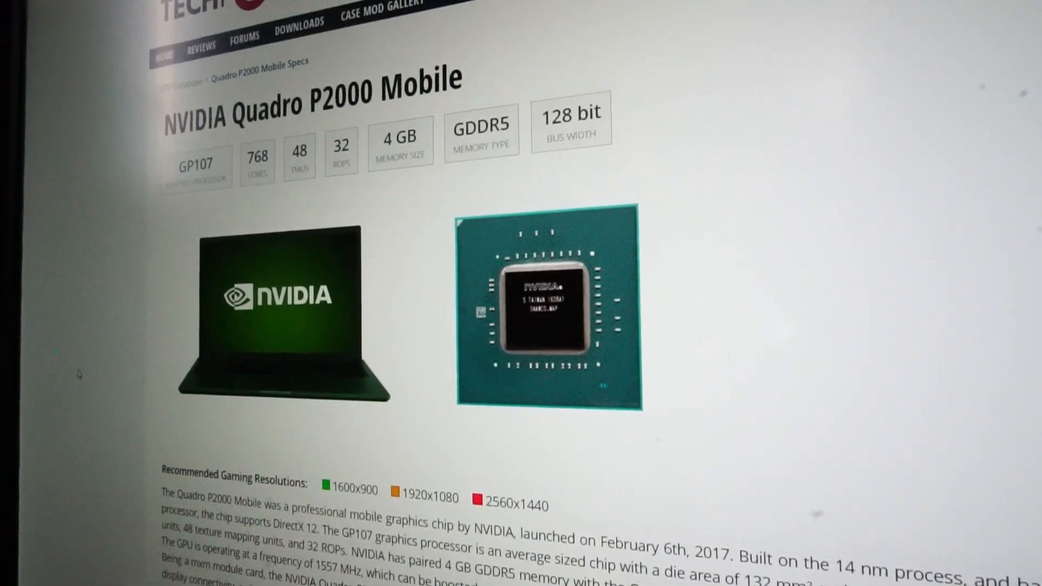
scroll("down", 3)
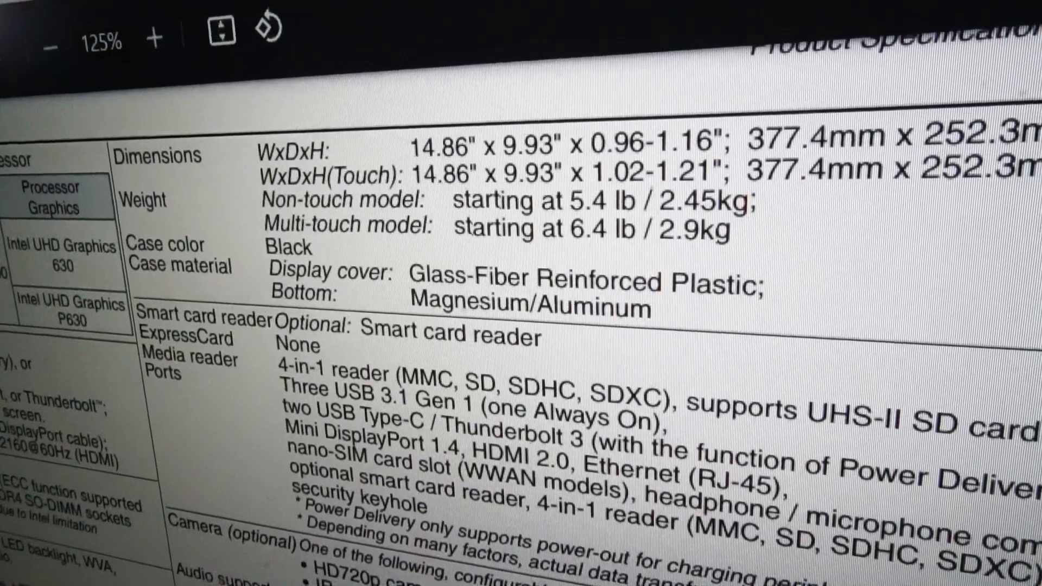
scroll("down", 3)
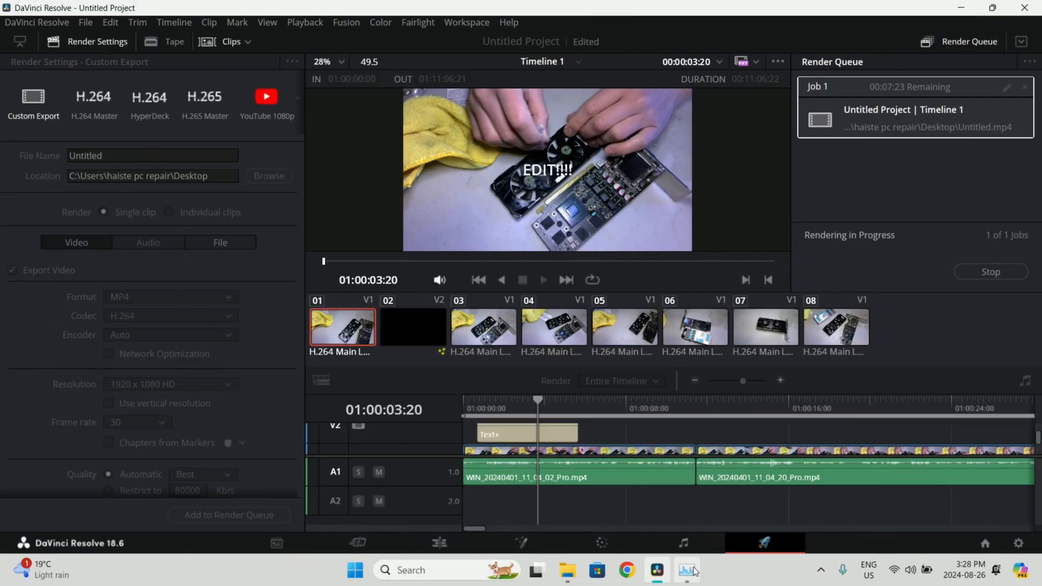
left_click(686, 570)
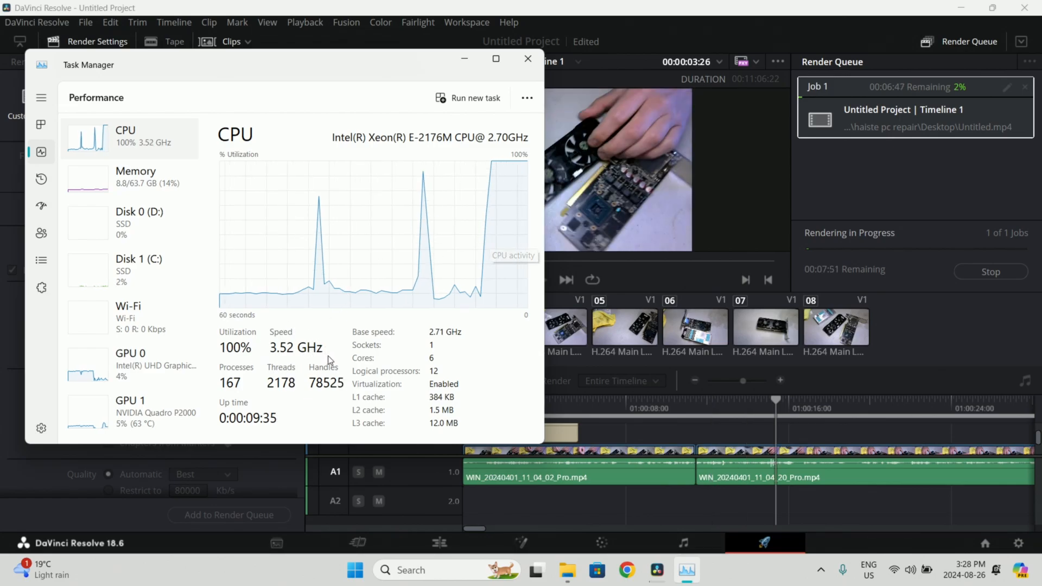
- Show memory usage (8.5 GB of 64 GB in use) in the Performance view during the render
left_click(136, 176)
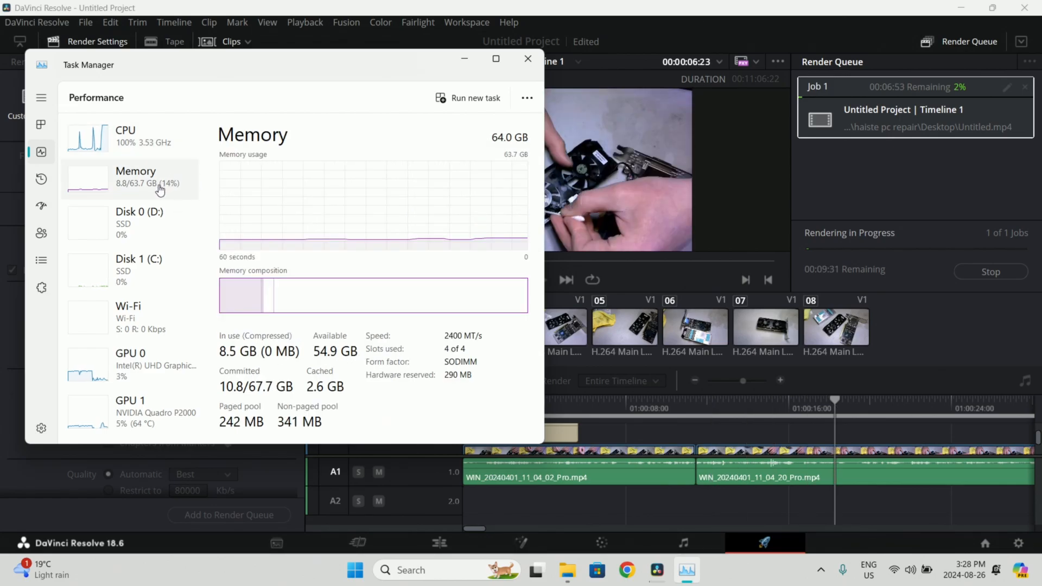
mouse_move(142, 368)
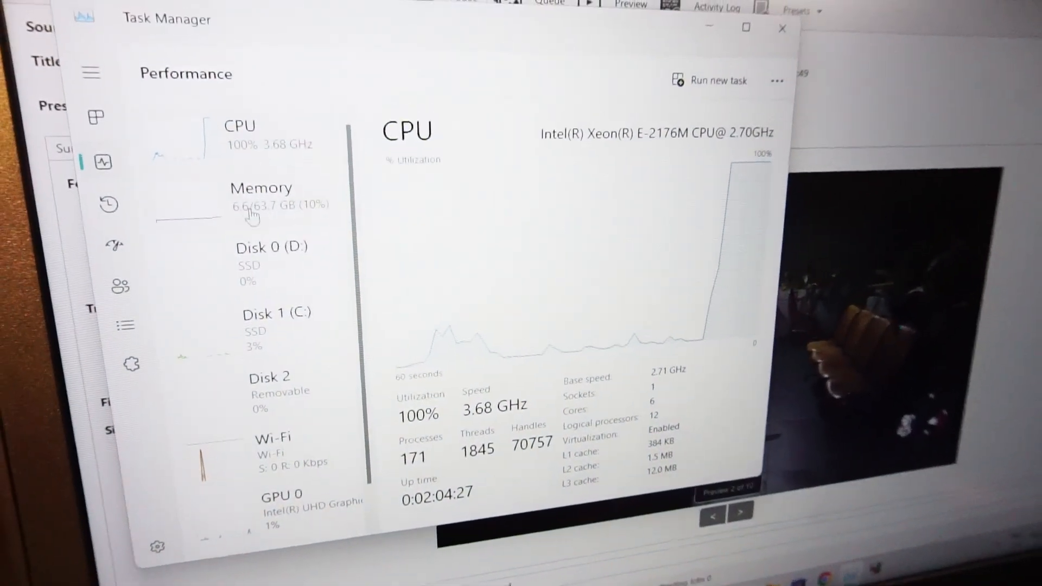
- Check memory use, then the NVIDIA Quadro P2000's activity while HandBrake encodes
left_click(261, 188)
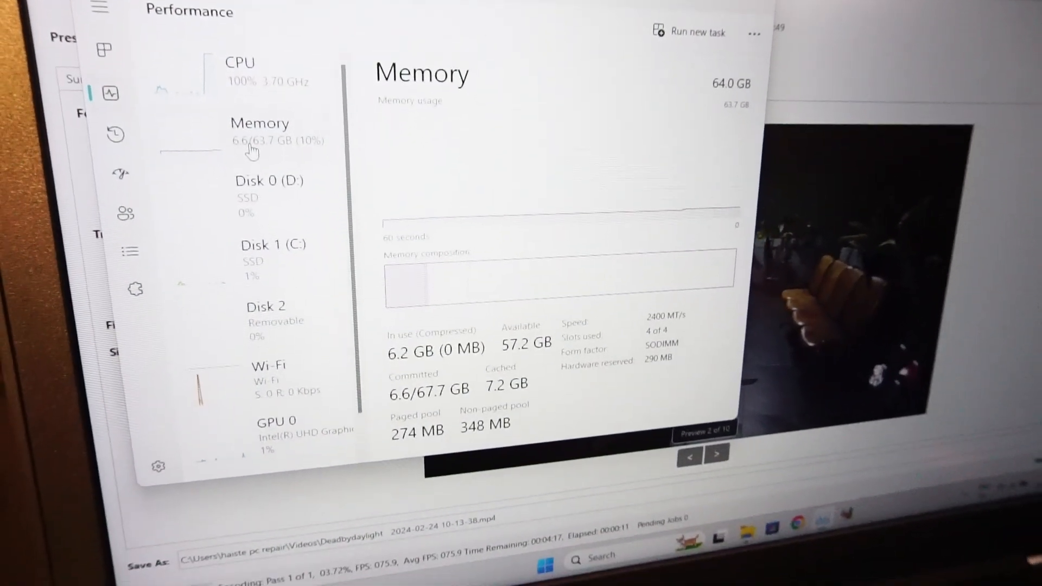
left_click(303, 422)
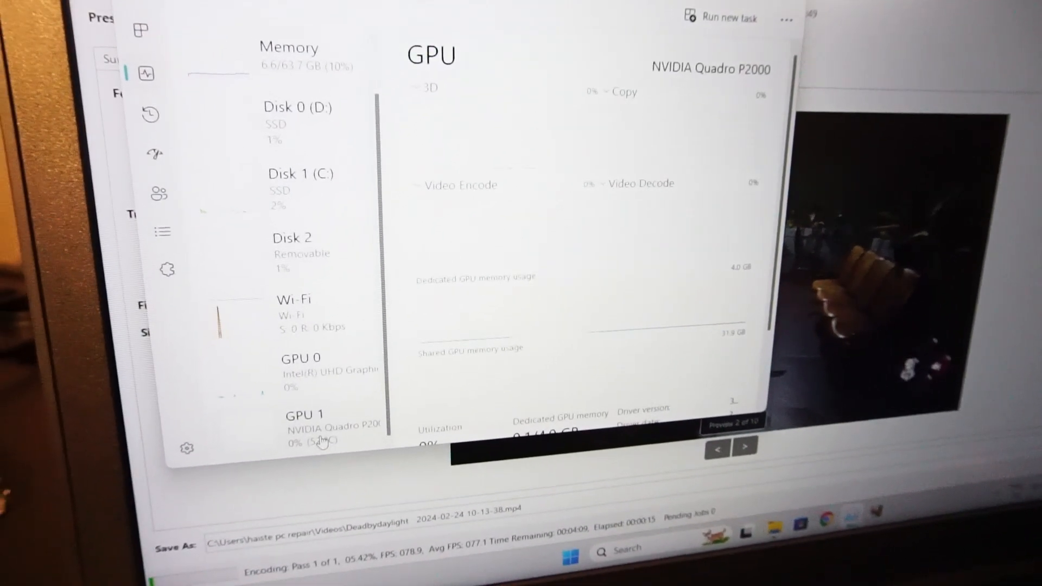